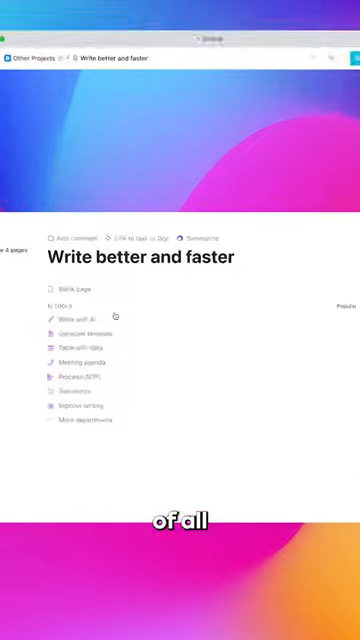
Generate an AI blog post about writing blog posts from the talking points, Default tone.
click(68, 316)
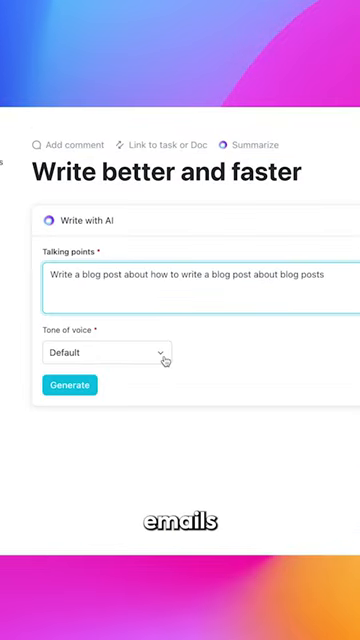
click(69, 385)
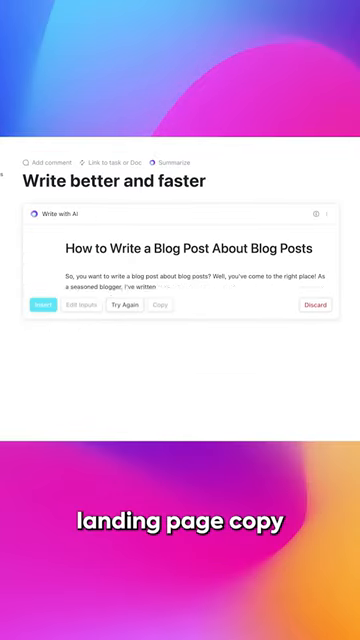
scroll(down, 3)
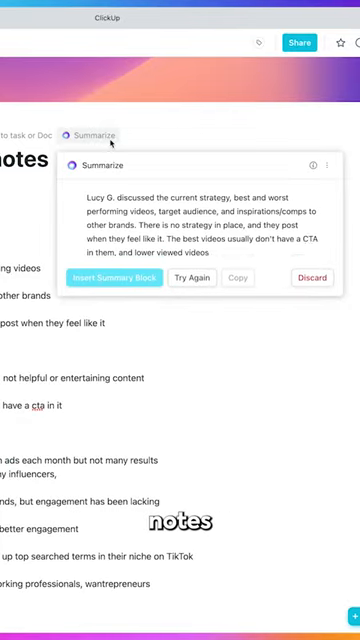
Run Summarize on the meeting-notes doc to produce an AI summary.
click(112, 277)
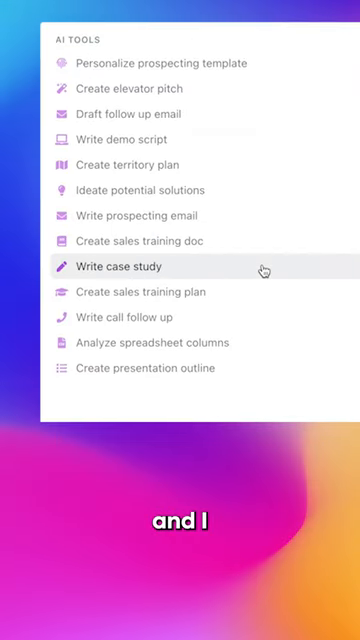
Generate a Humorous market research survey on slide animations for working professionals.
click(117, 266)
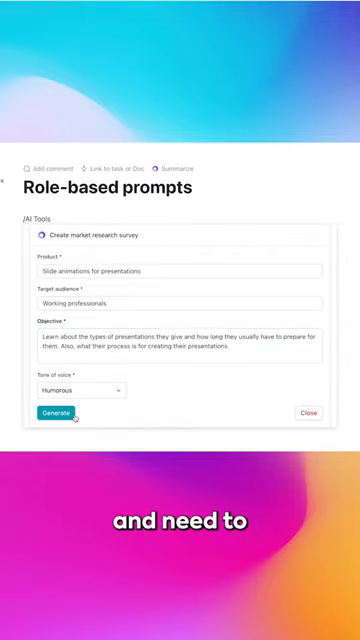
click(56, 412)
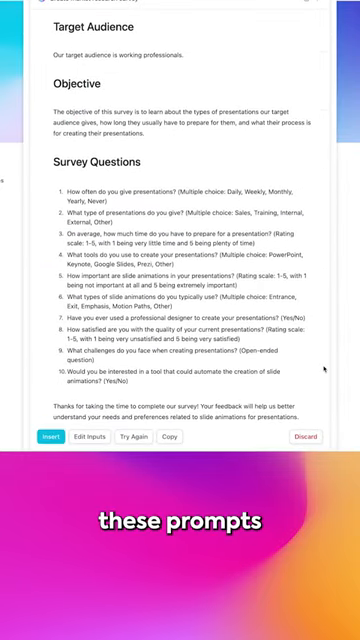